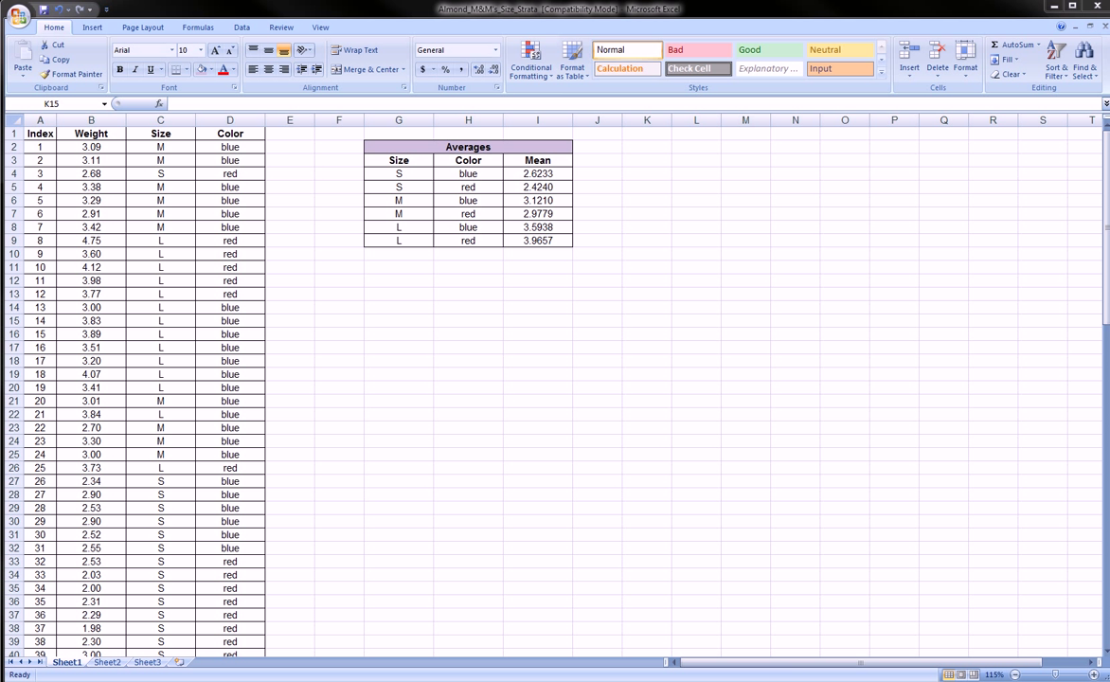
Step: Select the Size column and the weight values in rows 4 to 13
{"action": "left_click", "coordinate": [337, 307]}
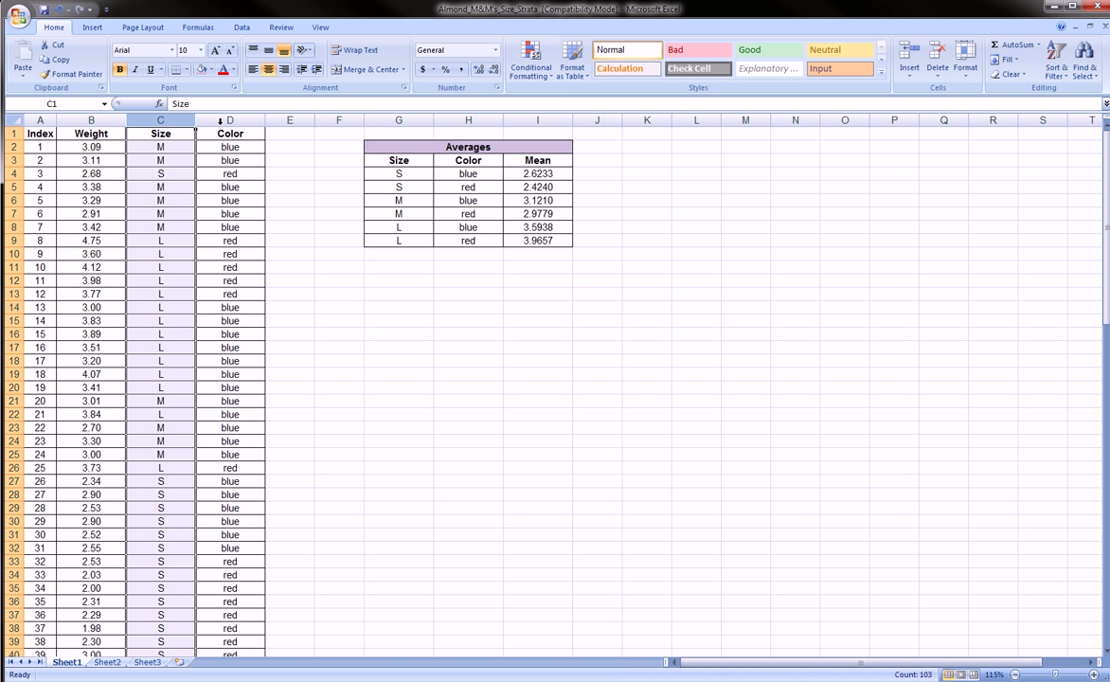
{"action": "left_click", "coordinate": [466, 121]}
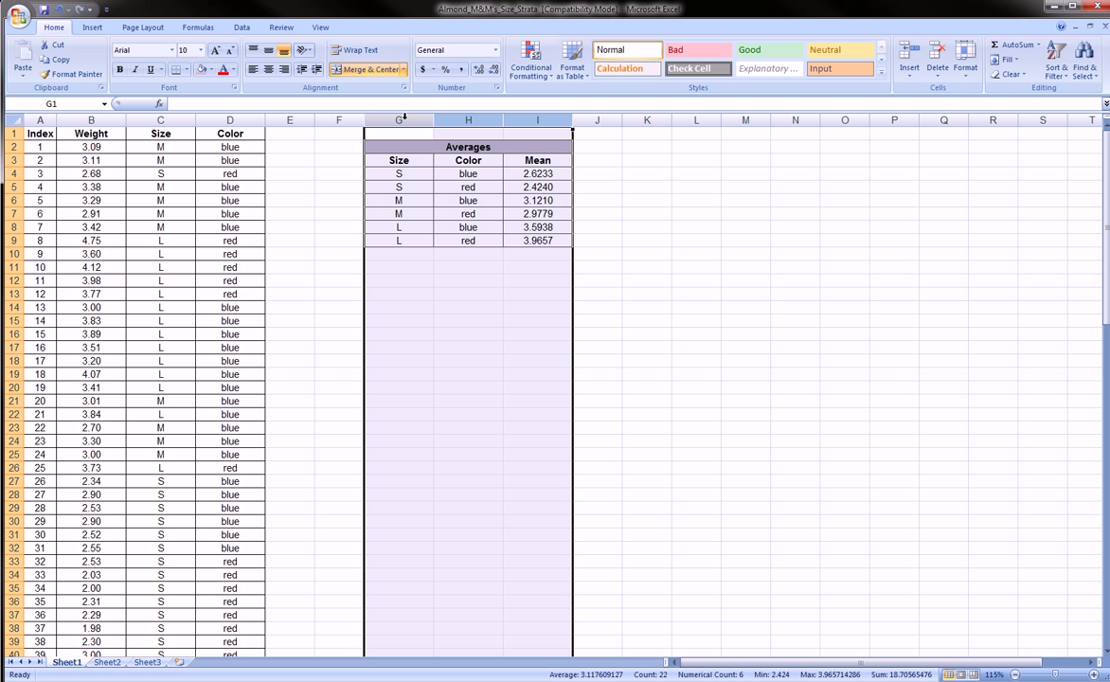
{"action": "left_click", "coordinate": [398, 187]}
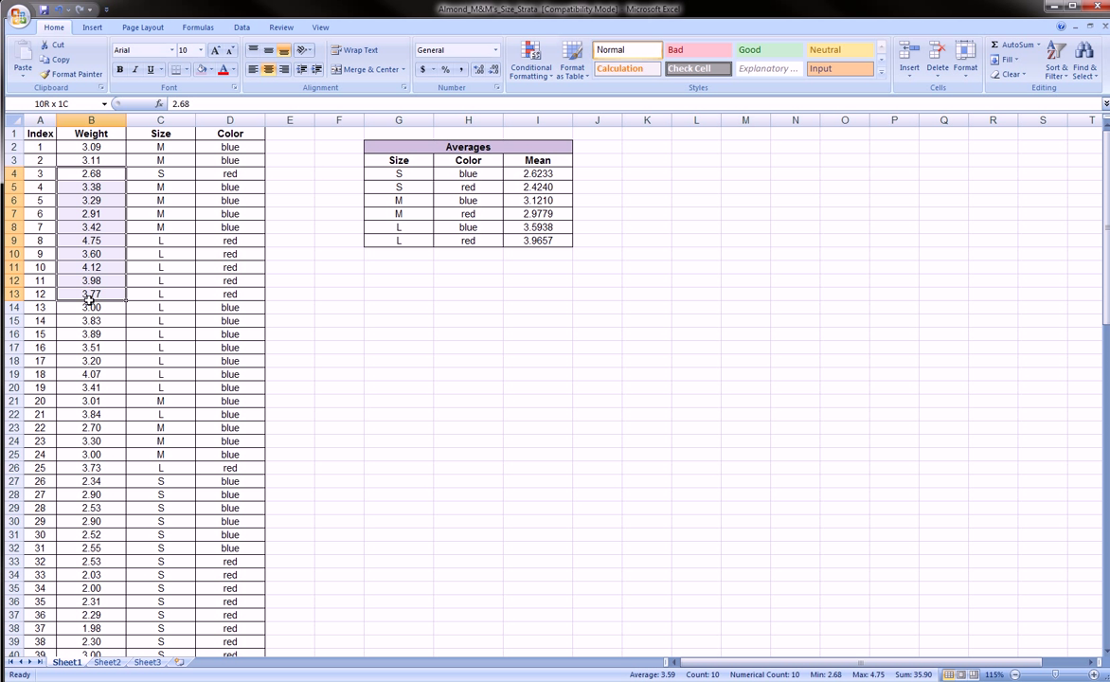
Step: Hide columns G–I so the Averages table disappears and F sits beside J
{"action": "left_click", "coordinate": [159, 293]}
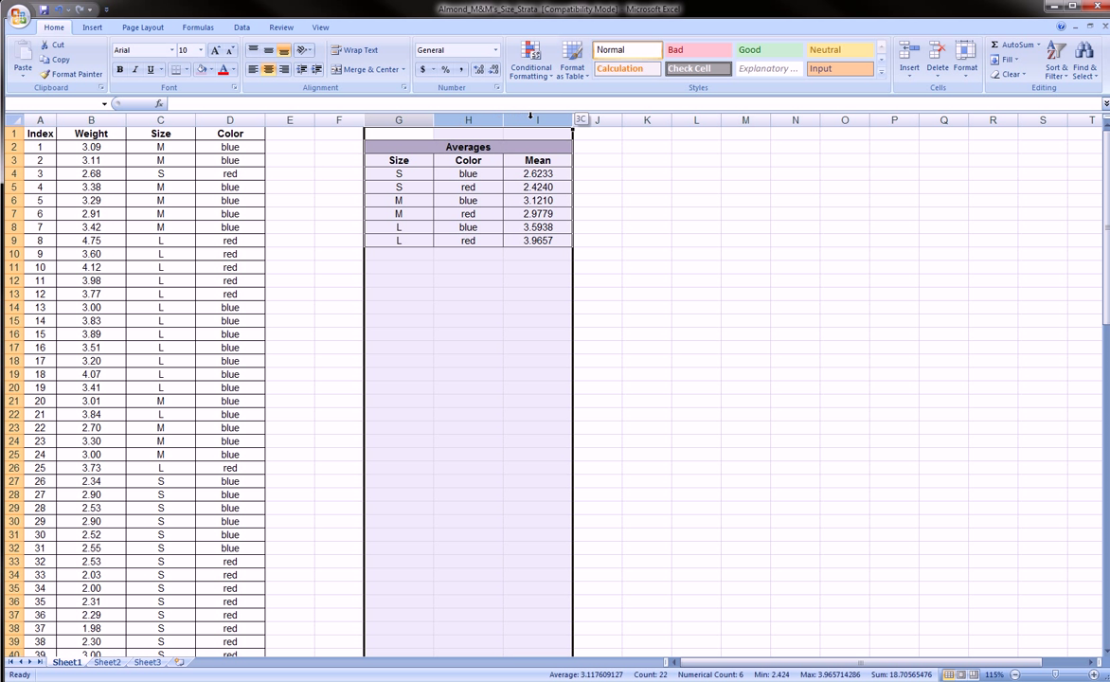
{"action": "right_click", "coordinate": [398, 119]}
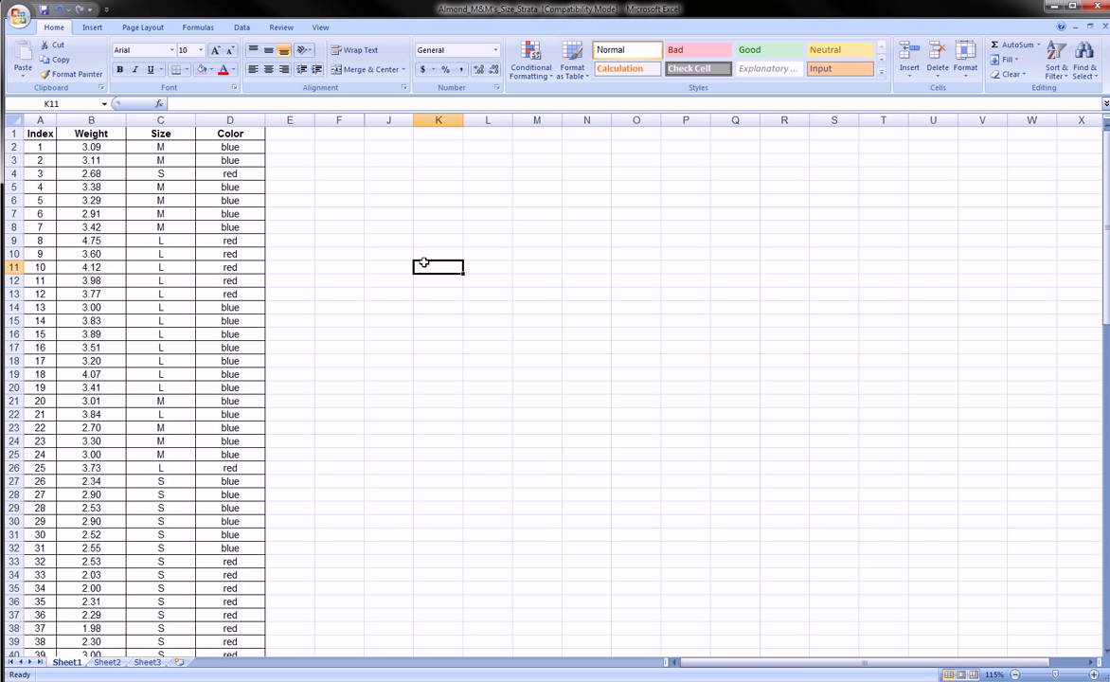
{"action": "mouse_move", "coordinate": [353, 146]}
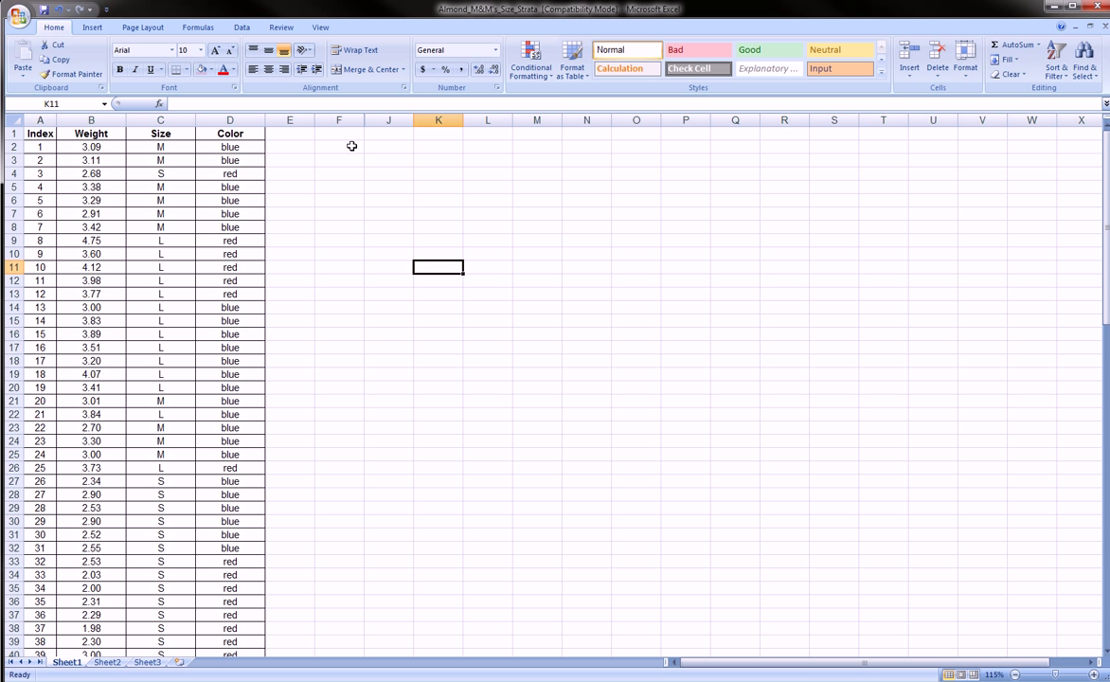
{"action": "left_click", "coordinate": [338, 119]}
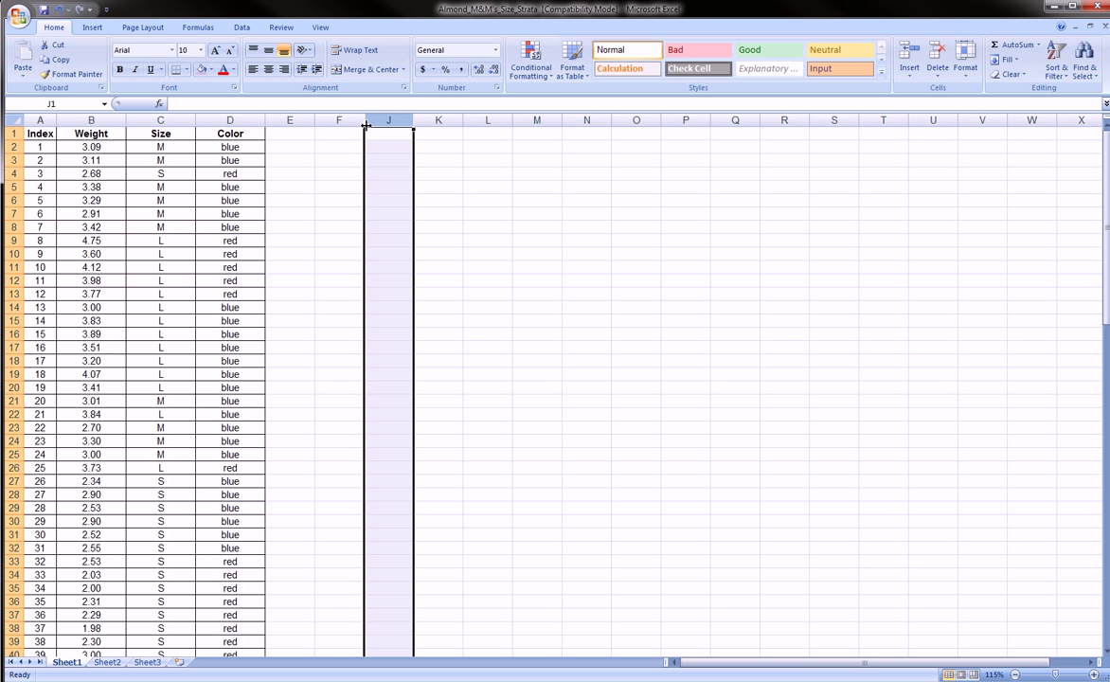
Step: Select the column headers around the hidden G–I range to unhide them
{"action": "left_click", "coordinate": [337, 159]}
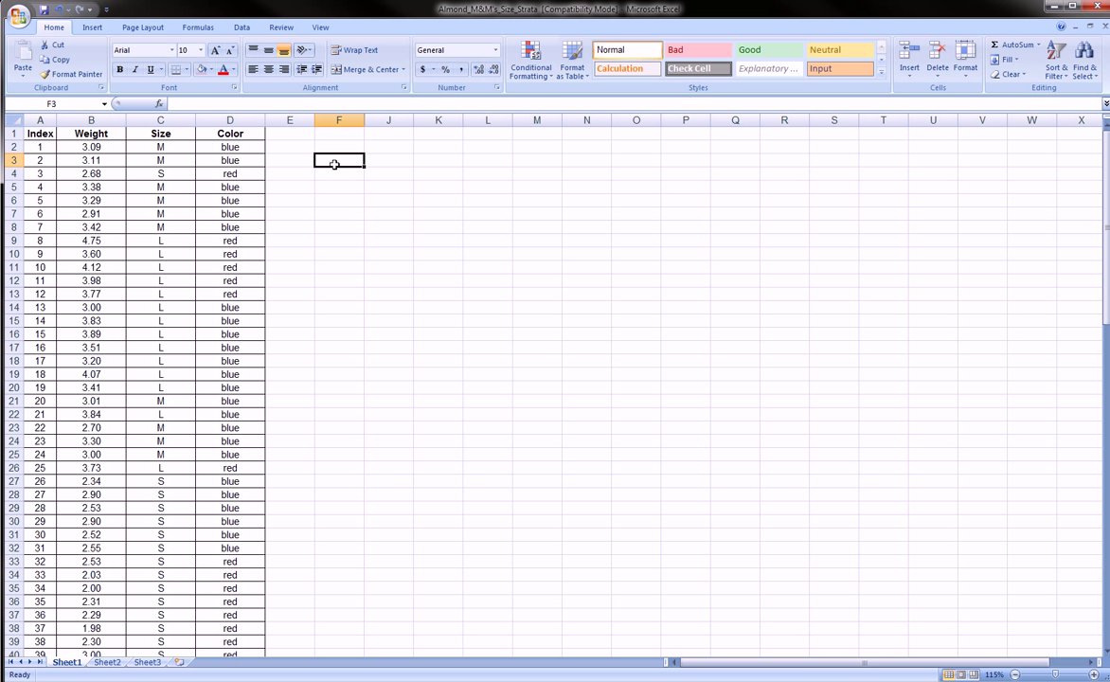
{"action": "mouse_move", "coordinate": [330, 238]}
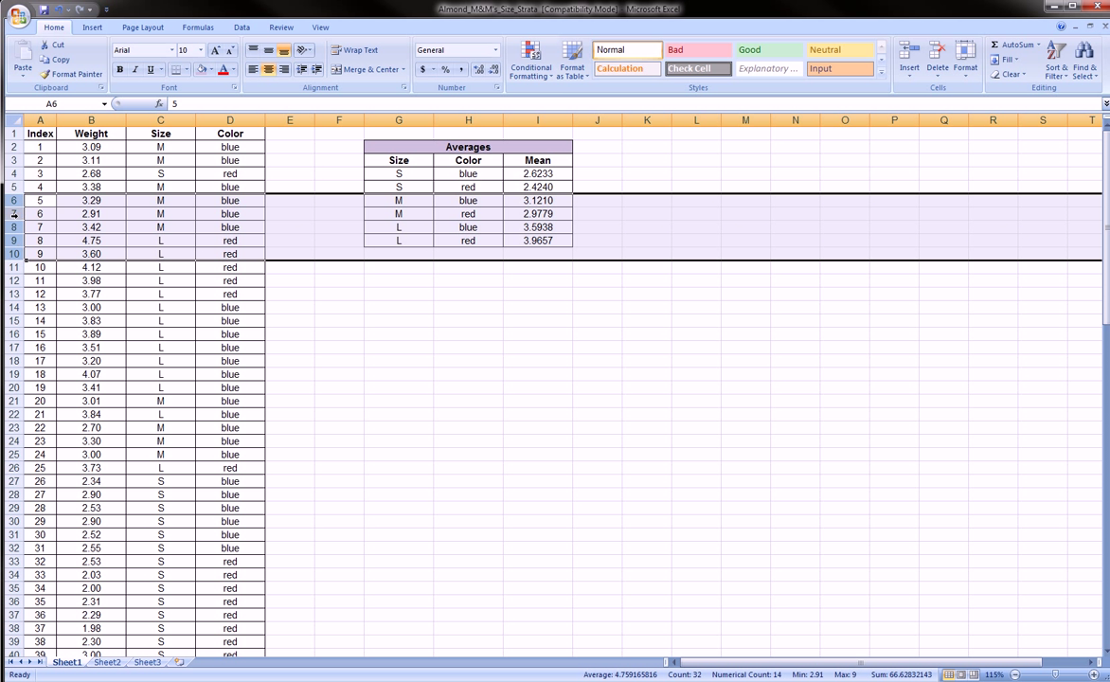
{"action": "right_click", "coordinate": [40, 212]}
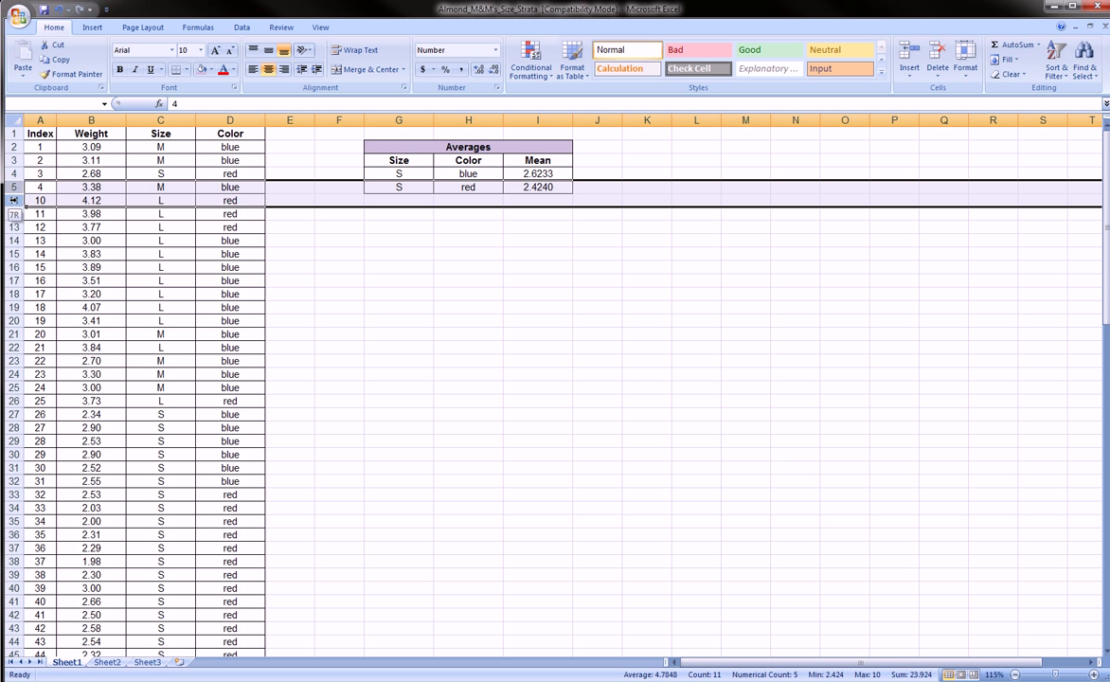
{"action": "left_click", "coordinate": [40, 187]}
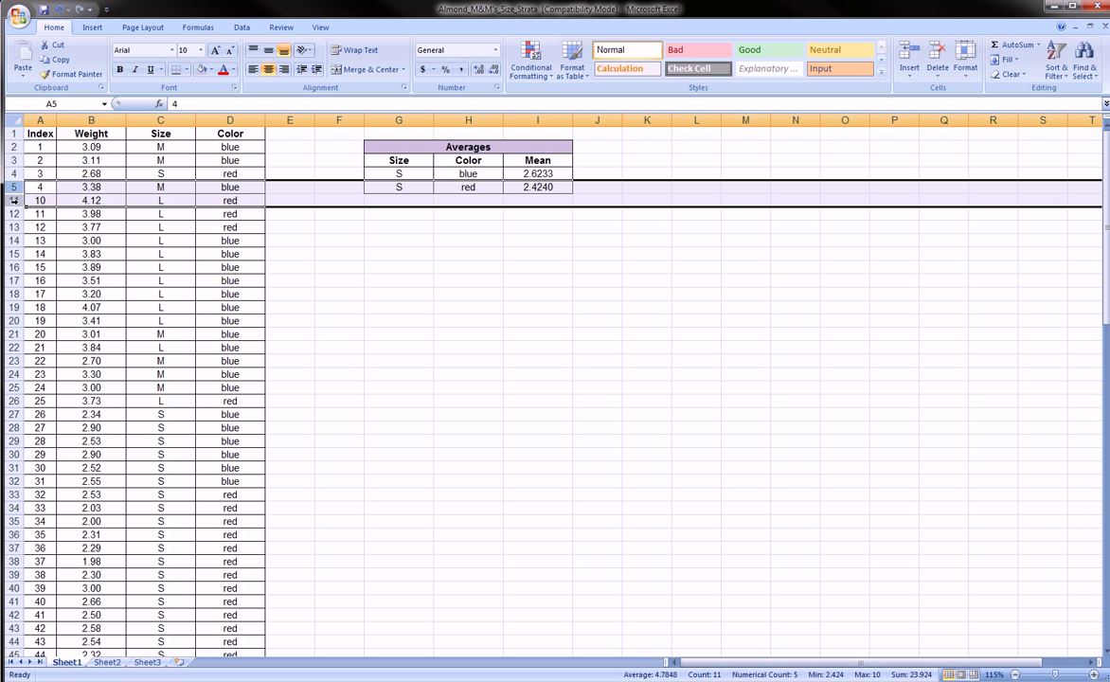
{"action": "right_click", "coordinate": [40, 201]}
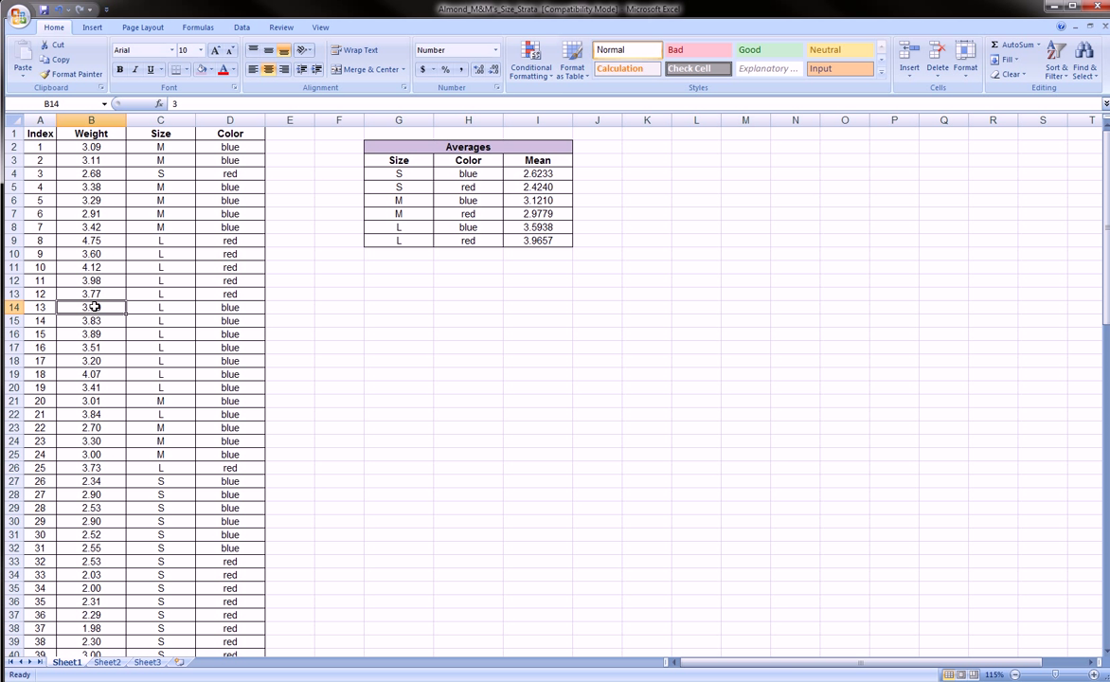
{"action": "left_click", "coordinate": [397, 307]}
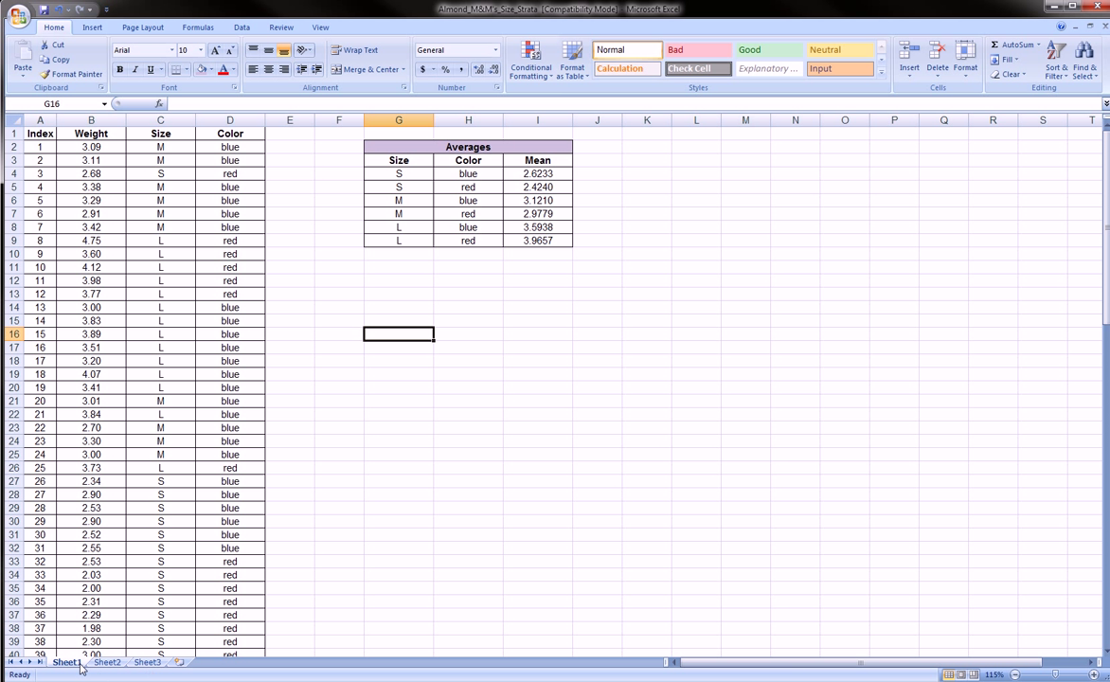
Step: Enter the label 'Hidden Sheet' in F10 on Sheet2, then return to Sheet1
{"action": "right_click", "coordinate": [65, 661]}
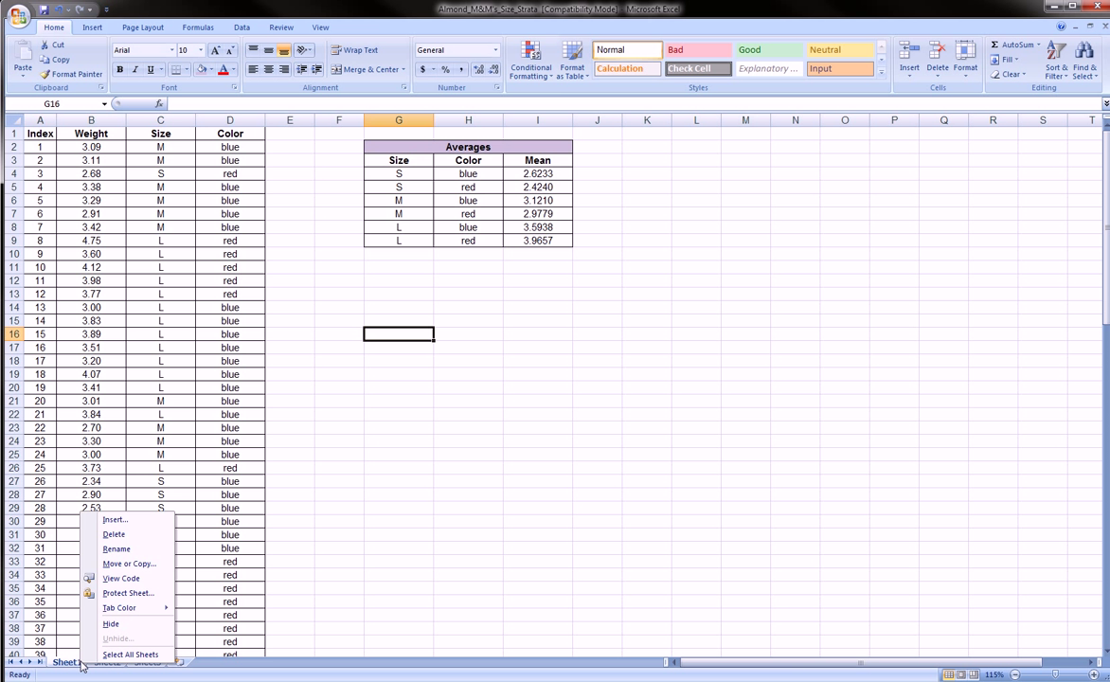
{"action": "left_click", "coordinate": [107, 661]}
{"action": "type", "text": "H"}
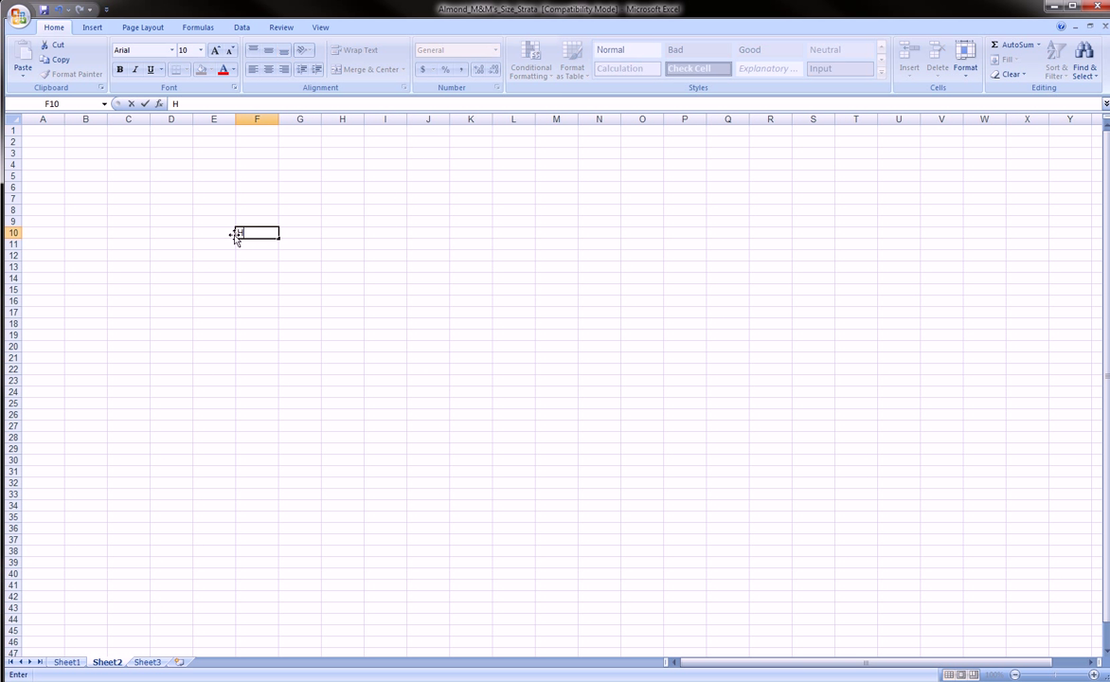
{"action": "type", "text": "idden Sh"}
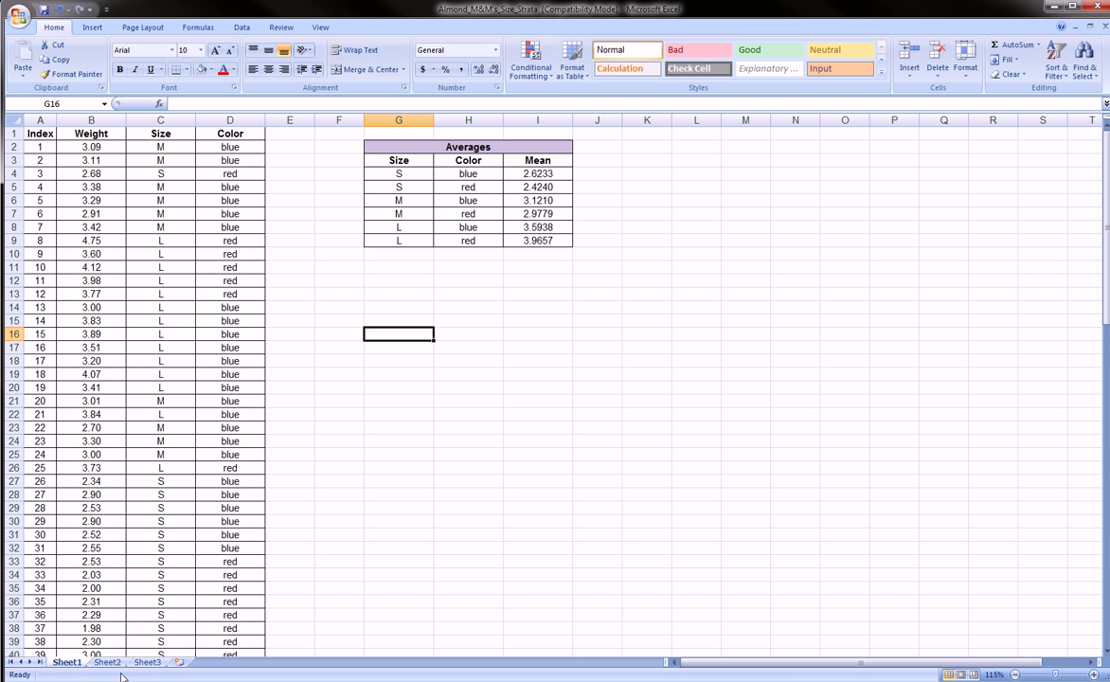
{"action": "left_click", "coordinate": [106, 661]}
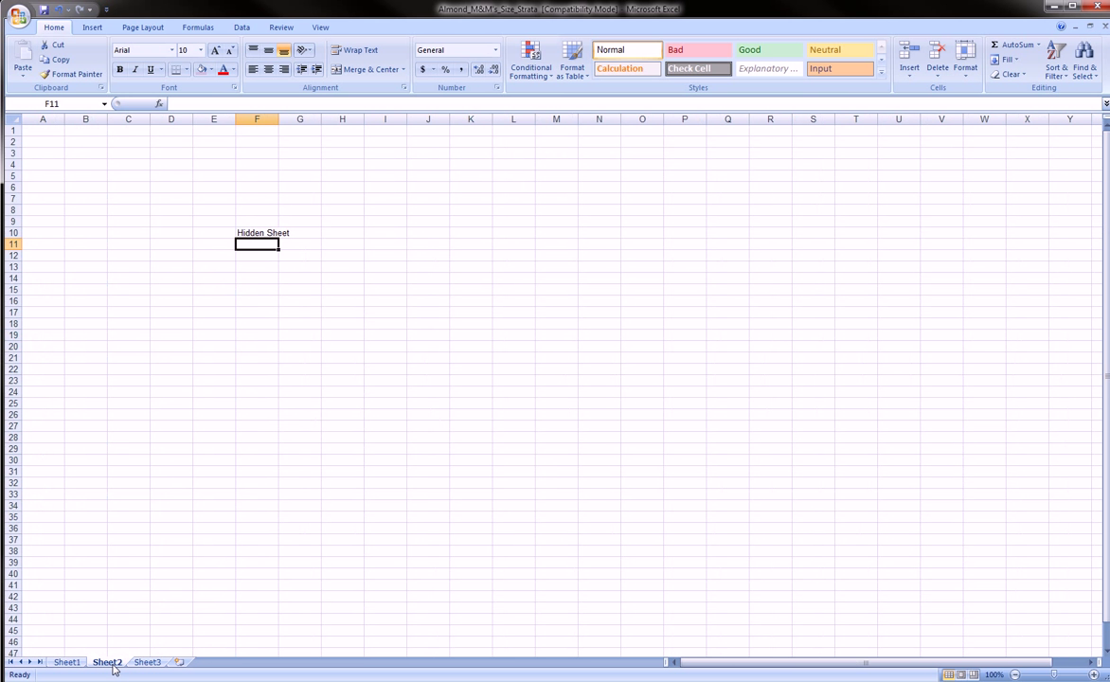
{"action": "left_click", "coordinate": [66, 663]}
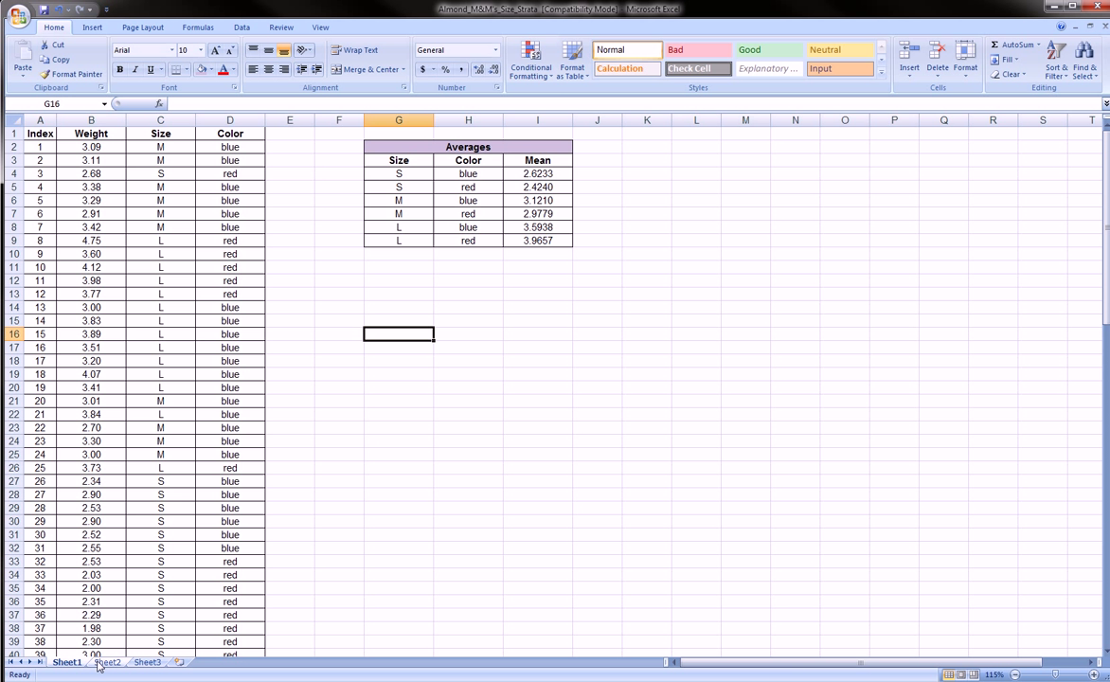
Step: Hide Sheet2, leaving only Sheet1 and Sheet3 in the workbook
{"action": "left_click", "coordinate": [106, 661]}
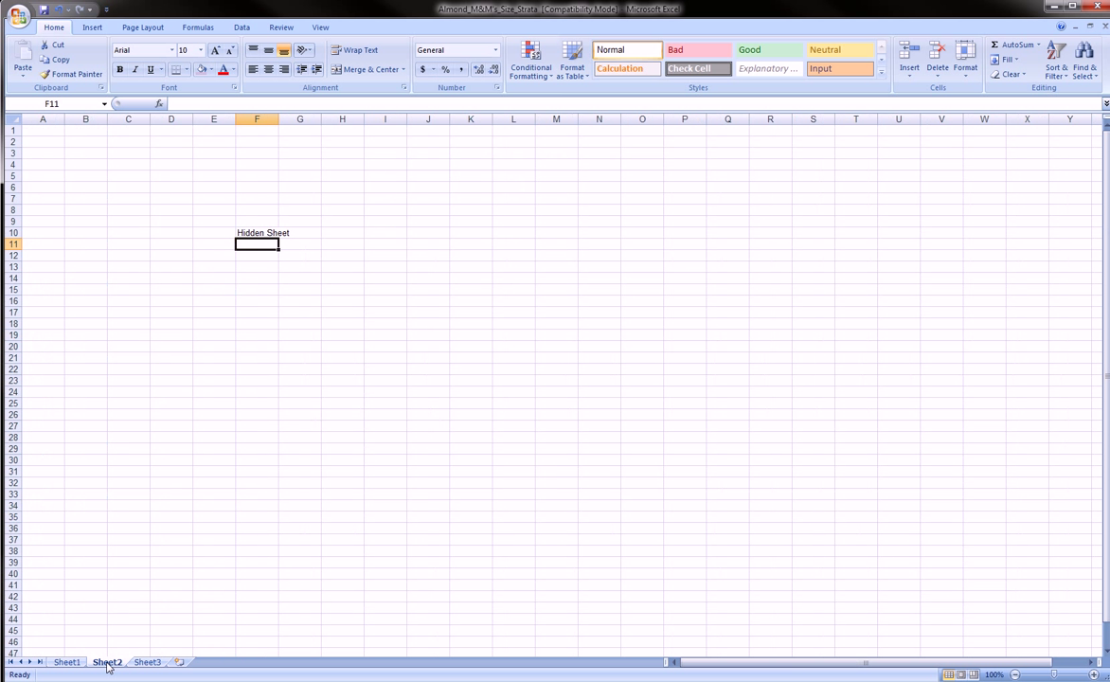
{"action": "right_click", "coordinate": [106, 661]}
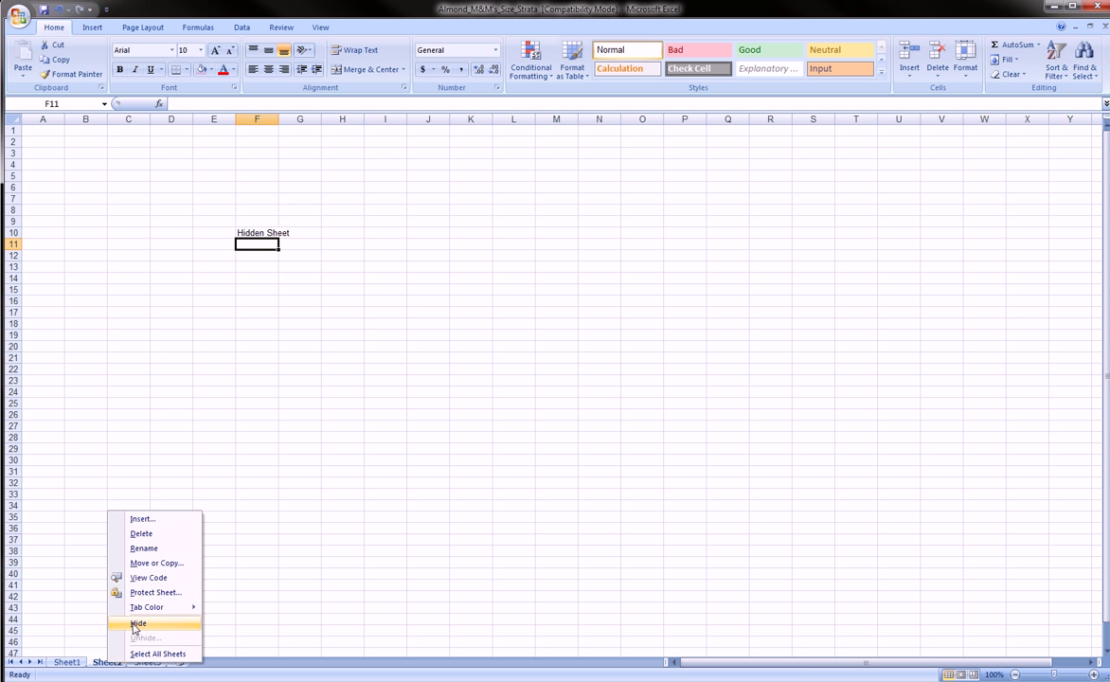
{"action": "left_click", "coordinate": [138, 623]}
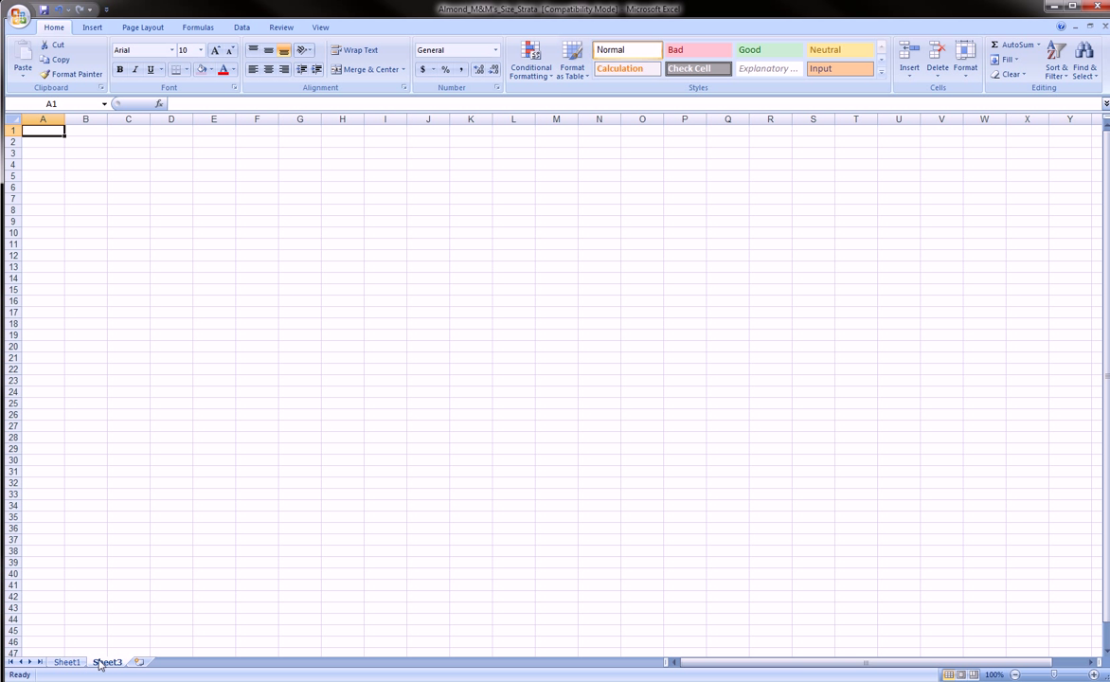
Step: Unhide Sheet2 from the hidden-sheets list and return to Sheet1's data
{"action": "right_click", "coordinate": [106, 661]}
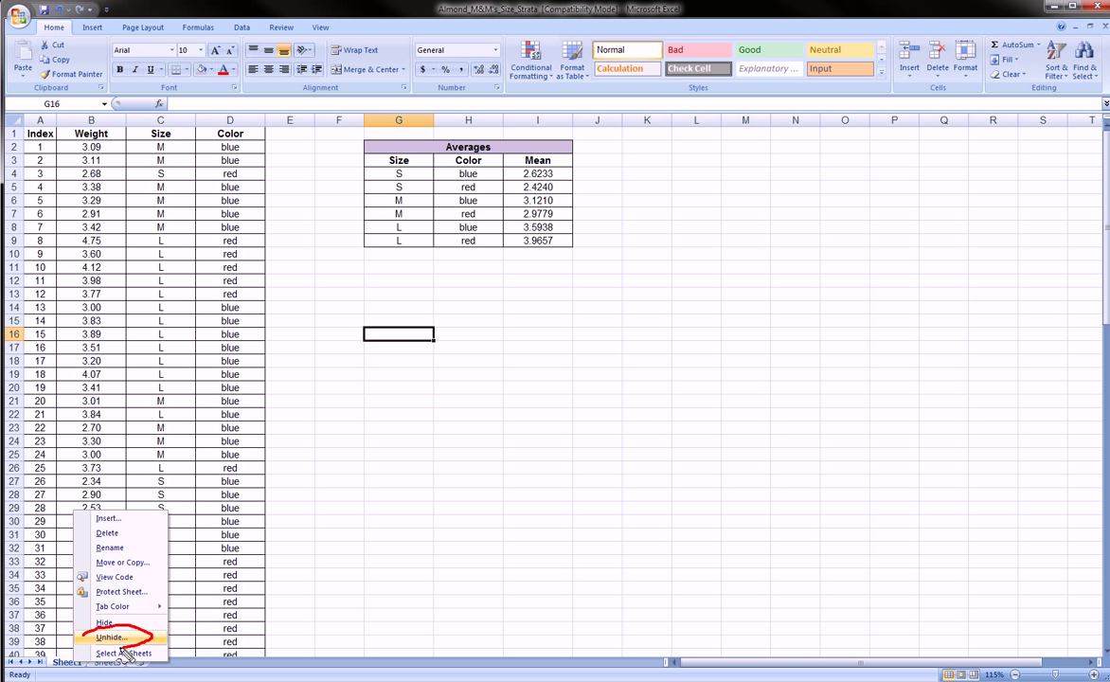
{"action": "mouse_move", "coordinate": [112, 636]}
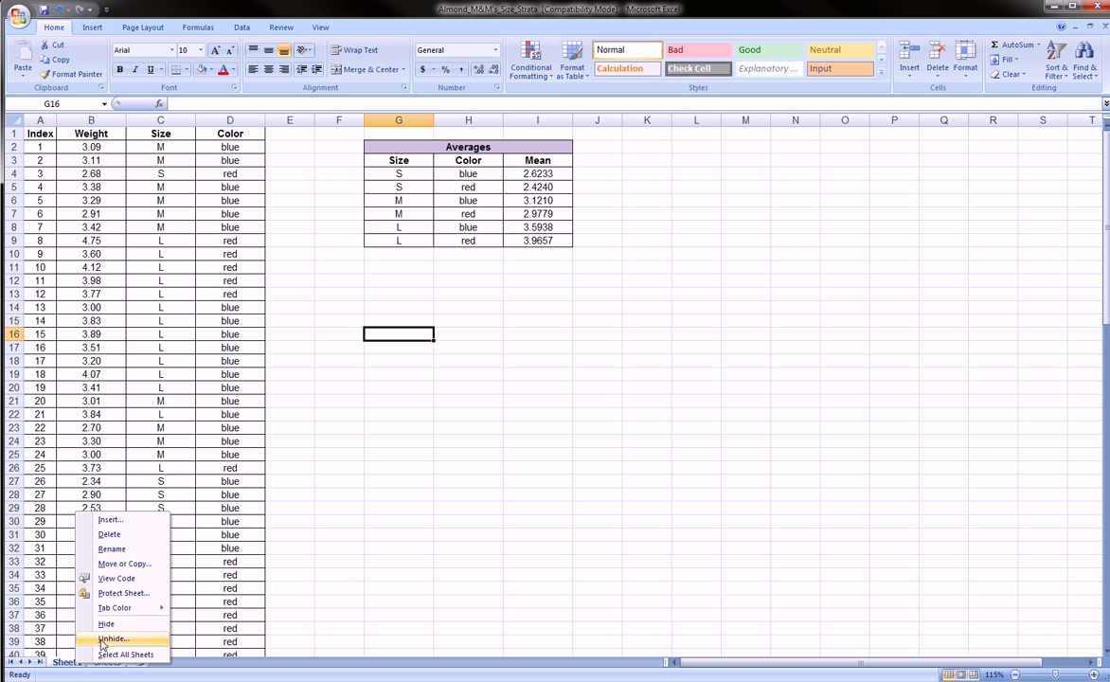
{"action": "left_click", "coordinate": [114, 638]}
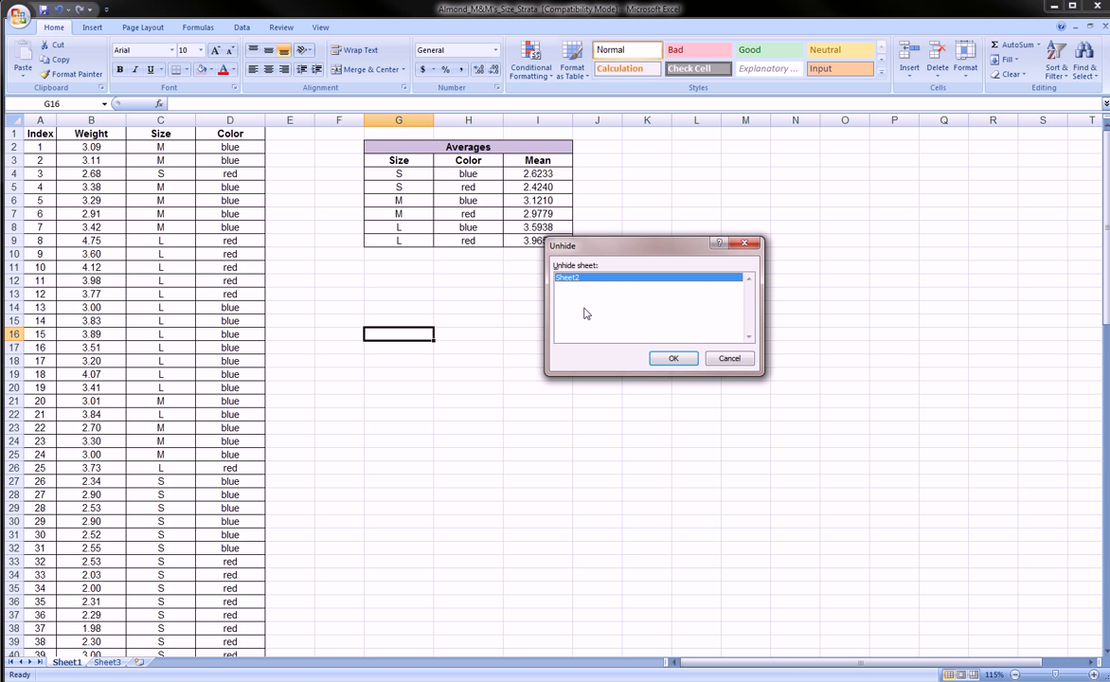
{"action": "mouse_move", "coordinate": [583, 326]}
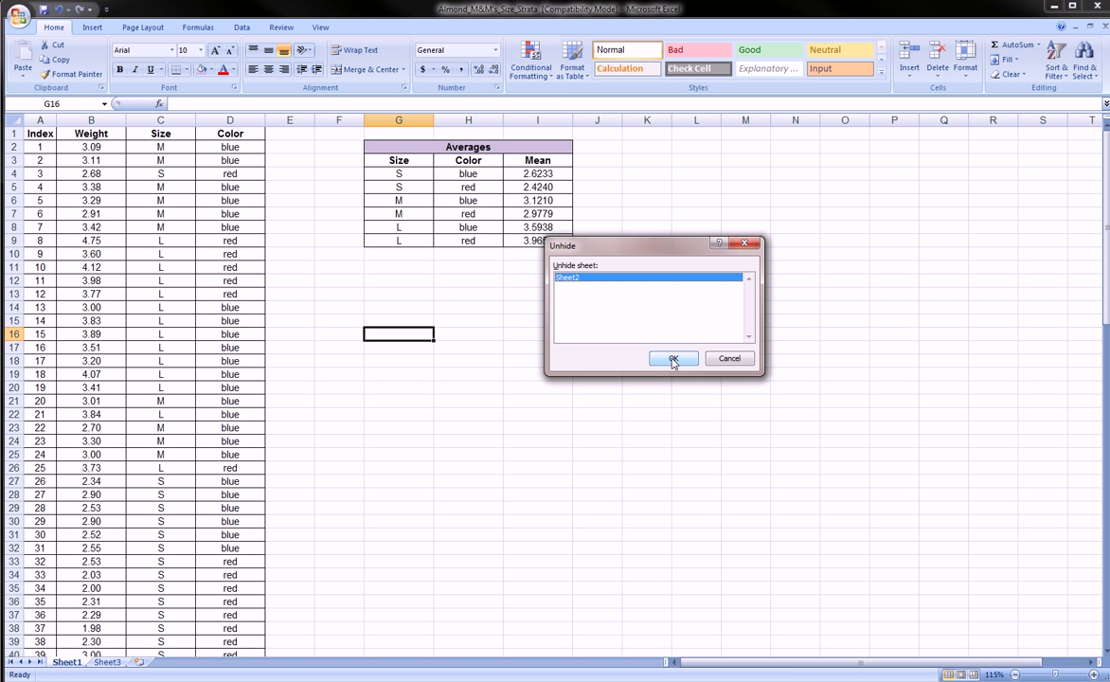
{"action": "left_click", "coordinate": [675, 358]}
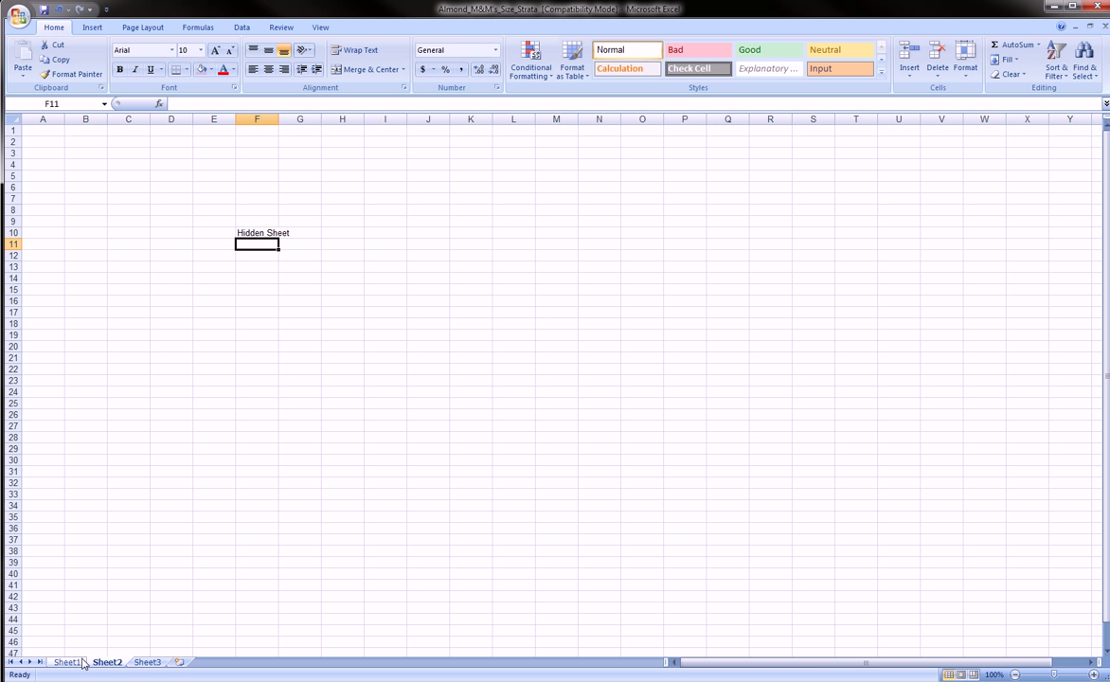
{"action": "left_click", "coordinate": [64, 661]}
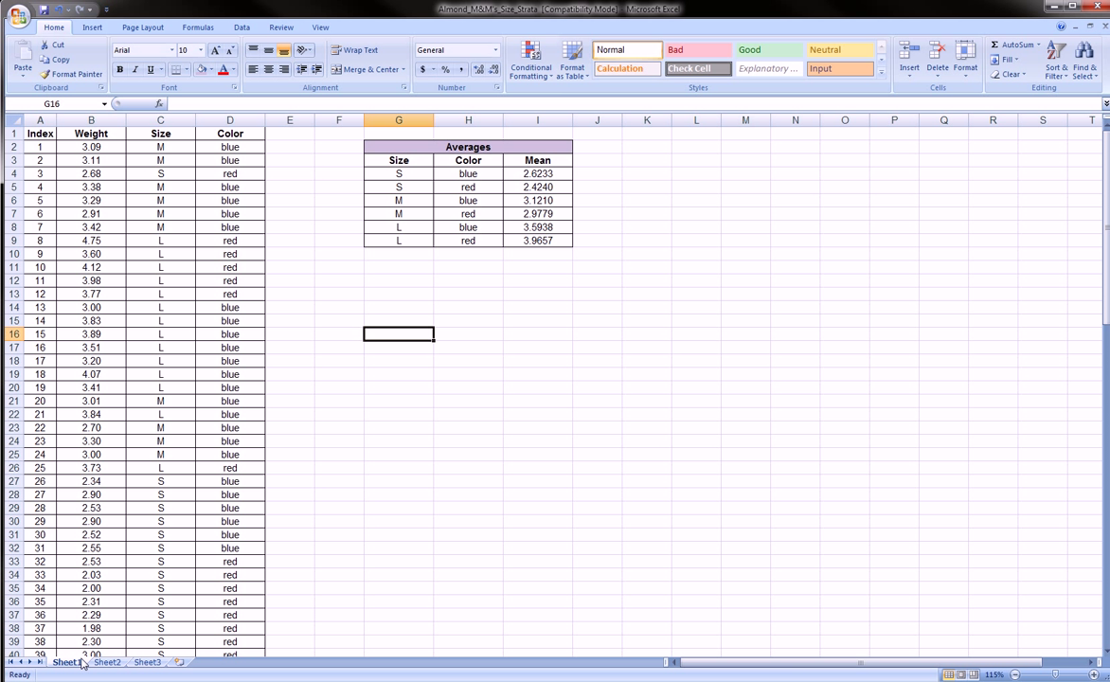